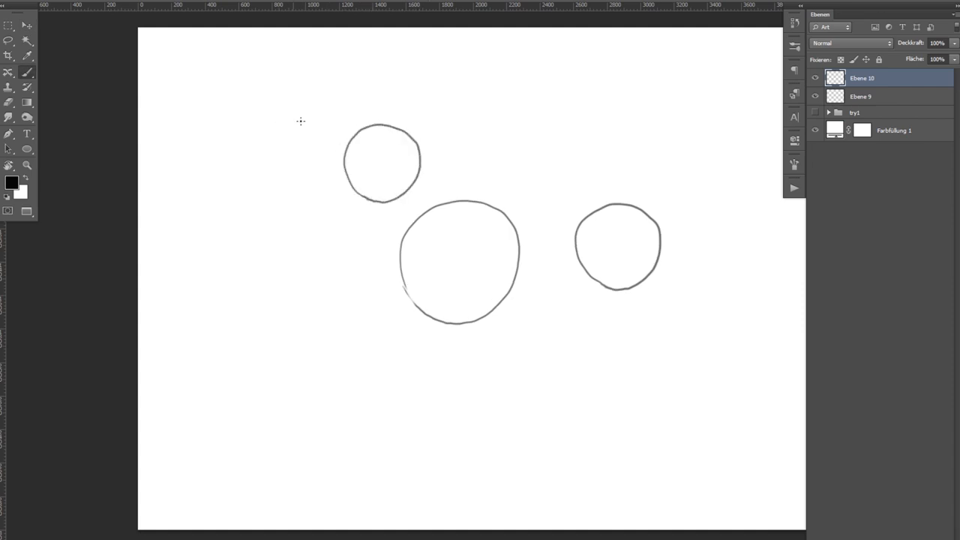
pyautogui.moveTo(333, 174)
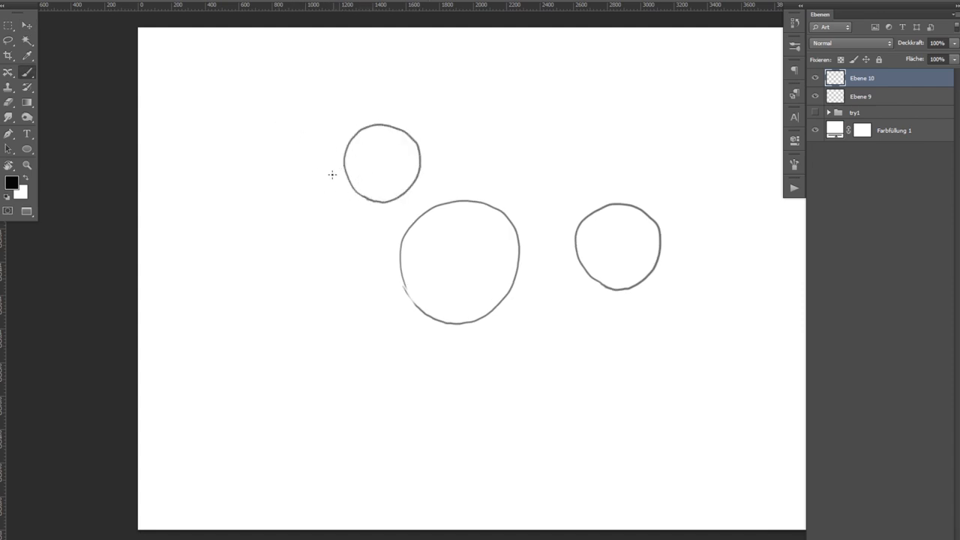
pyautogui.moveTo(462, 267)
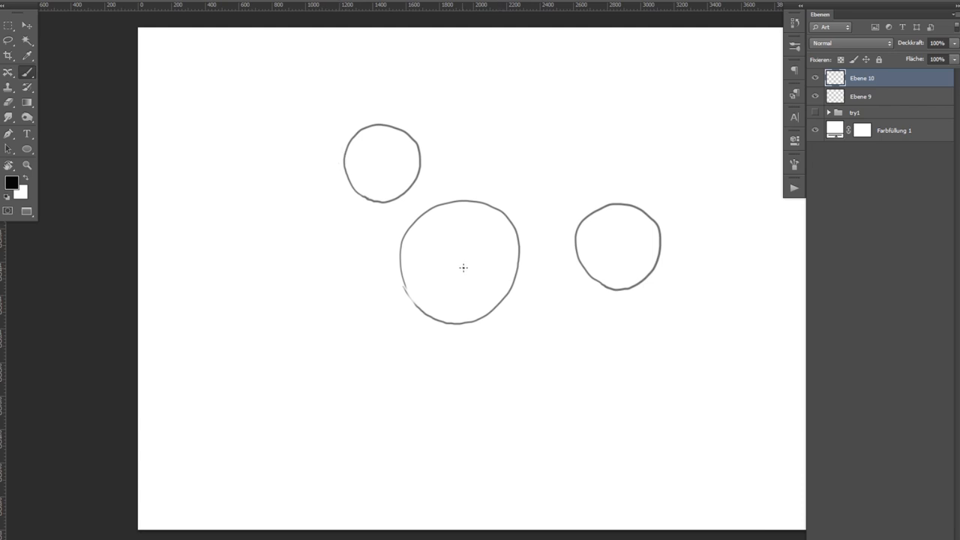
pyautogui.moveTo(312, 171)
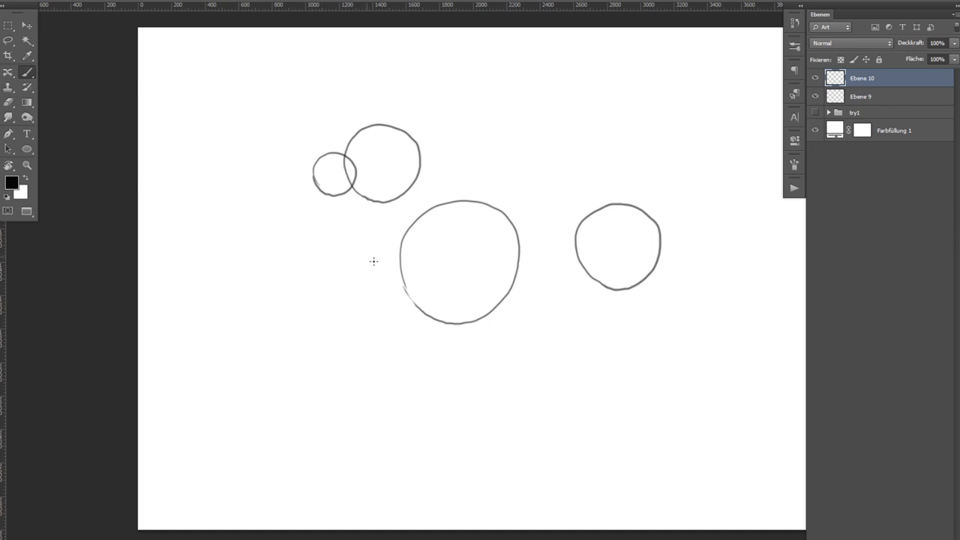
pyautogui.moveTo(409, 144)
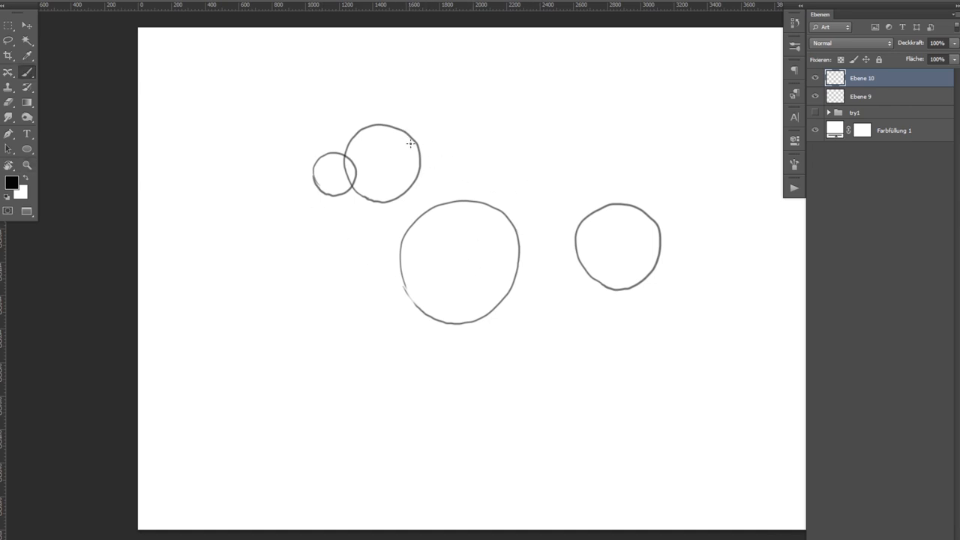
pyautogui.moveTo(417, 149)
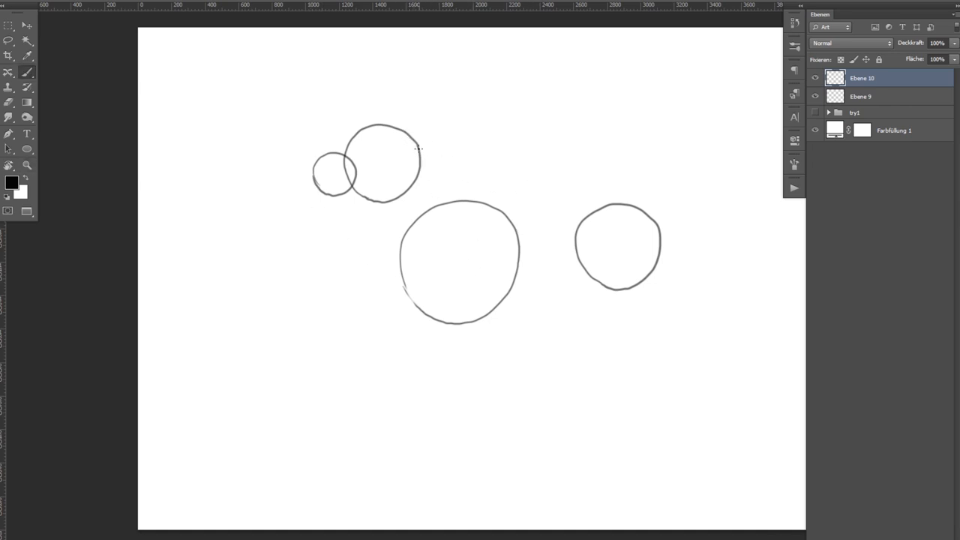
# - Stroke the neck and back lines between the circles and the front chest line below the head
pyautogui.moveTo(417, 148); pyautogui.dragTo(462, 200)
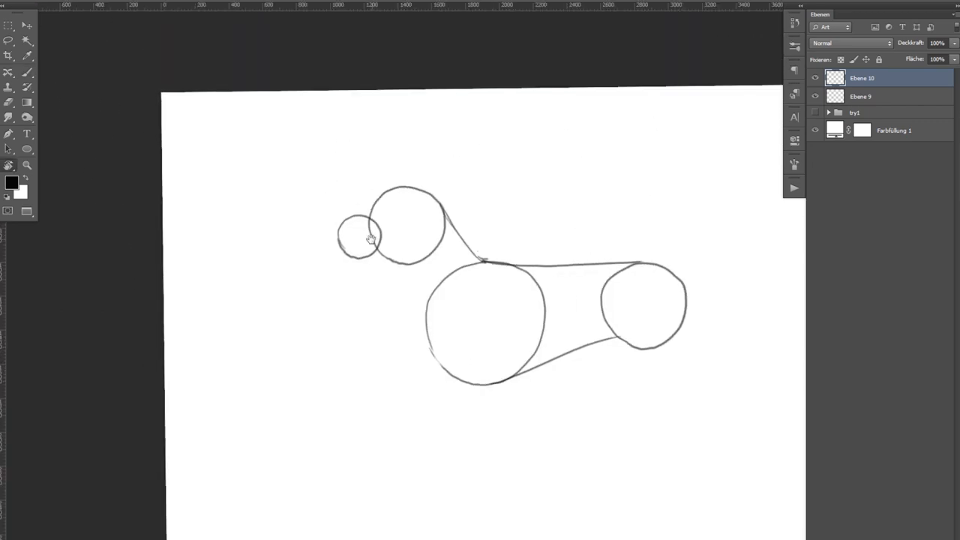
pyautogui.moveTo(375, 247); pyautogui.dragTo(432, 337)
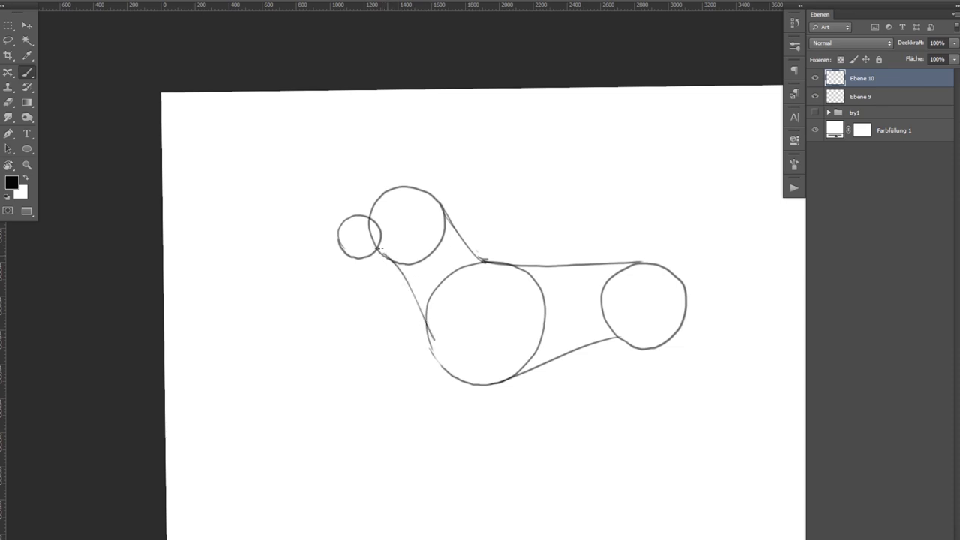
pyautogui.moveTo(423, 195)
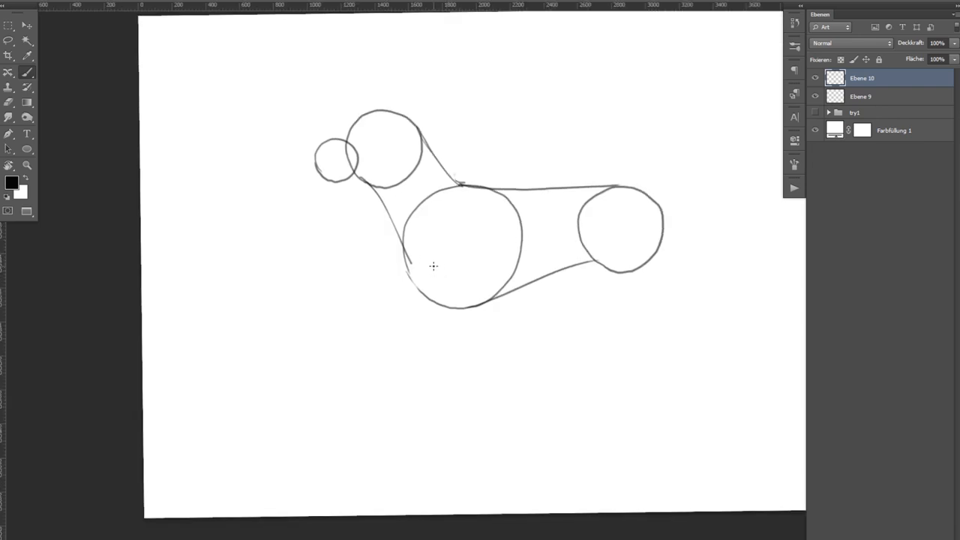
pyautogui.moveTo(329, 282)
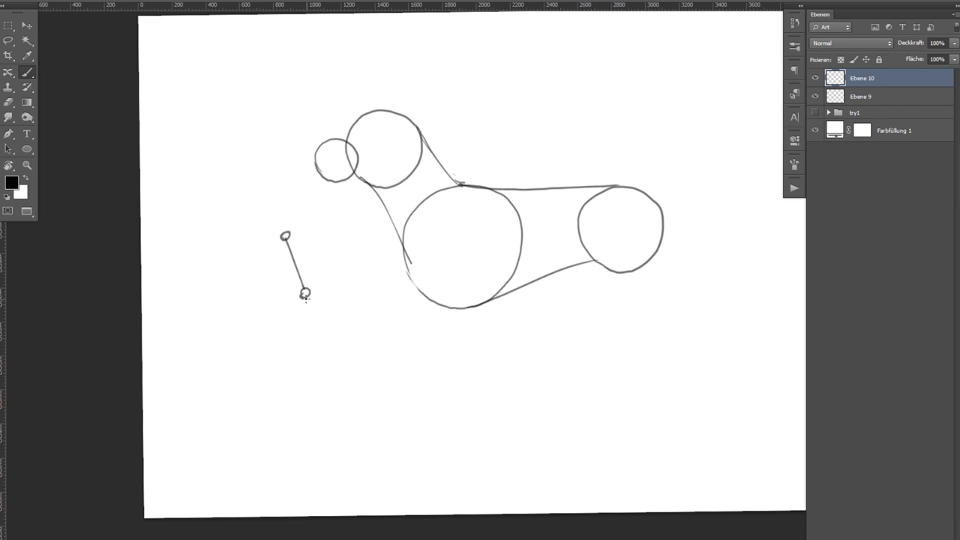
# - Draw the front leg segments with joint circles from the chest down to the paw
pyautogui.moveTo(306, 292); pyautogui.dragTo(345, 347)
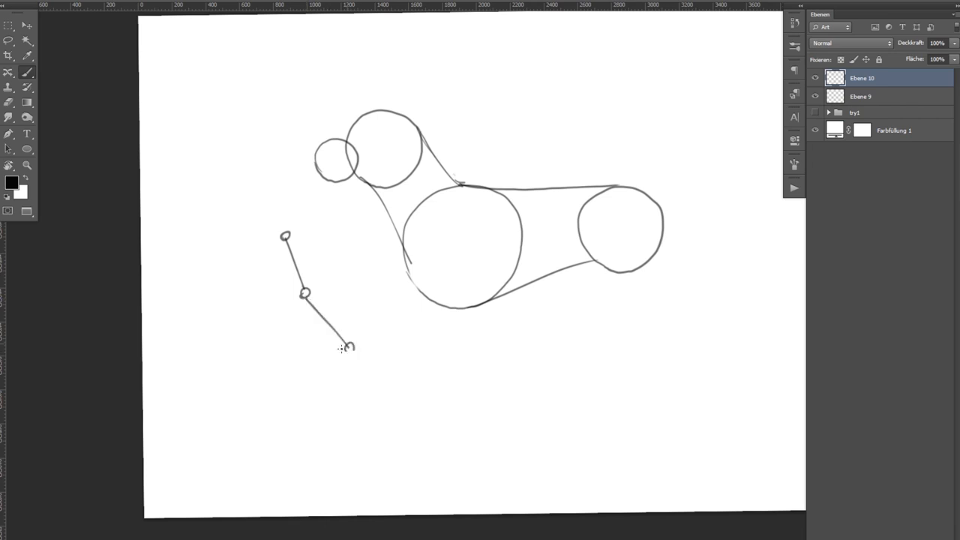
pyautogui.moveTo(348, 348); pyautogui.dragTo(352, 419)
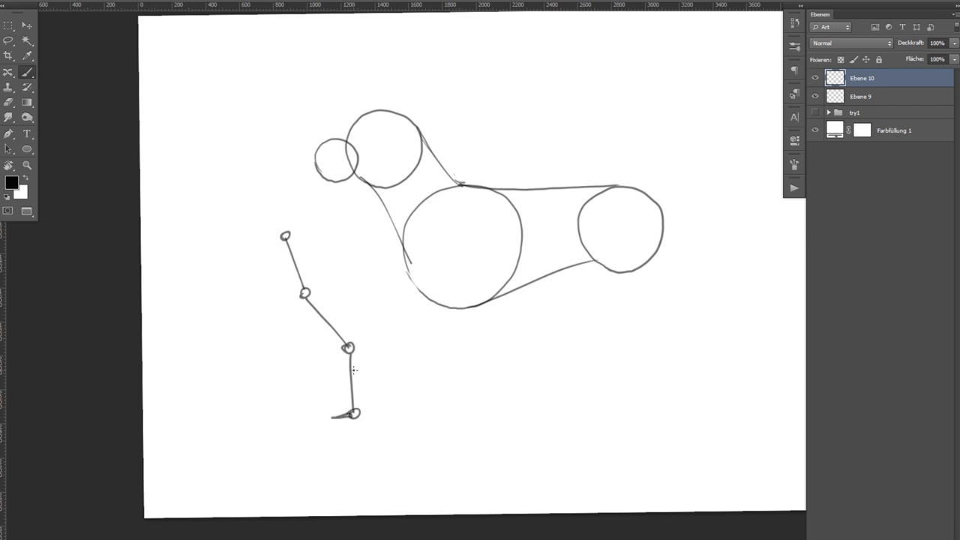
pyautogui.moveTo(321, 273)
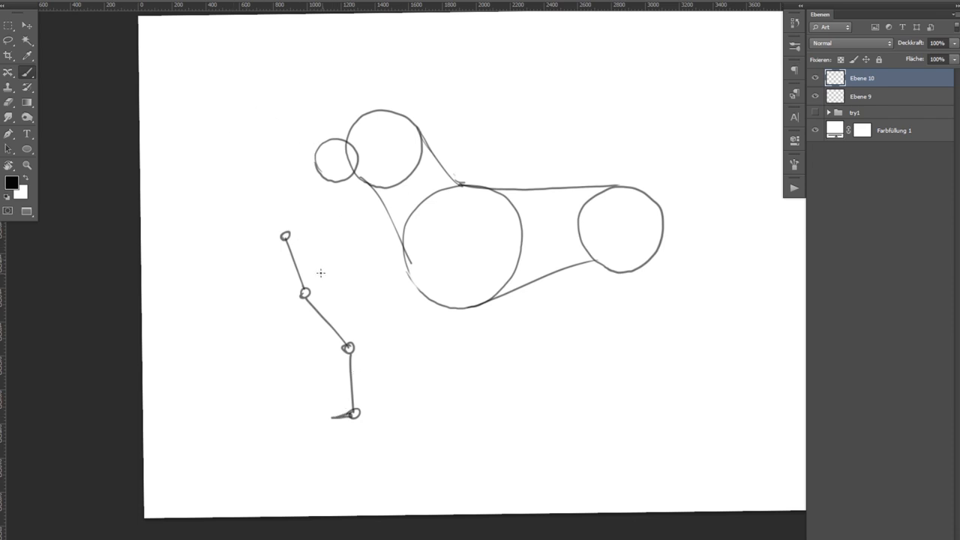
pyautogui.moveTo(282, 282); pyautogui.dragTo(309, 327)
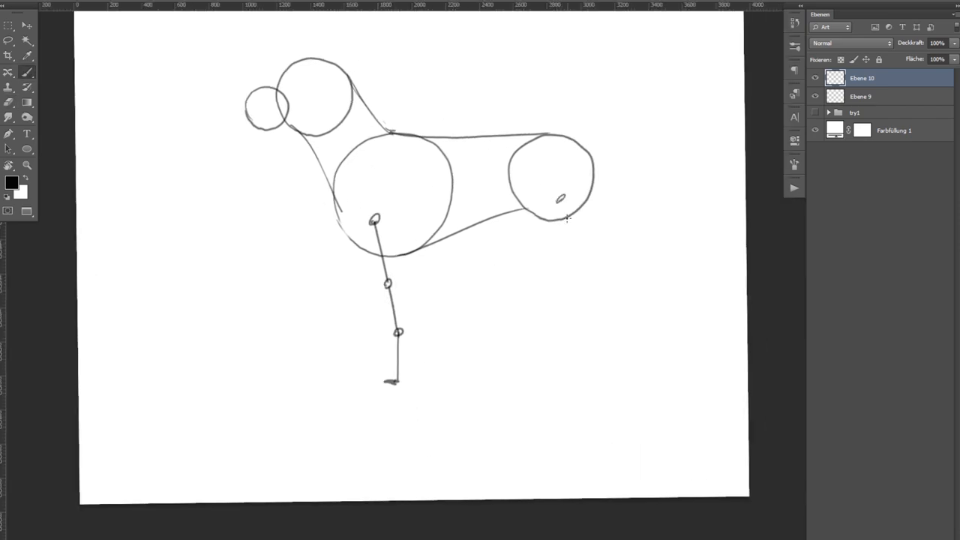
pyautogui.moveTo(562, 203); pyautogui.dragTo(600, 372)
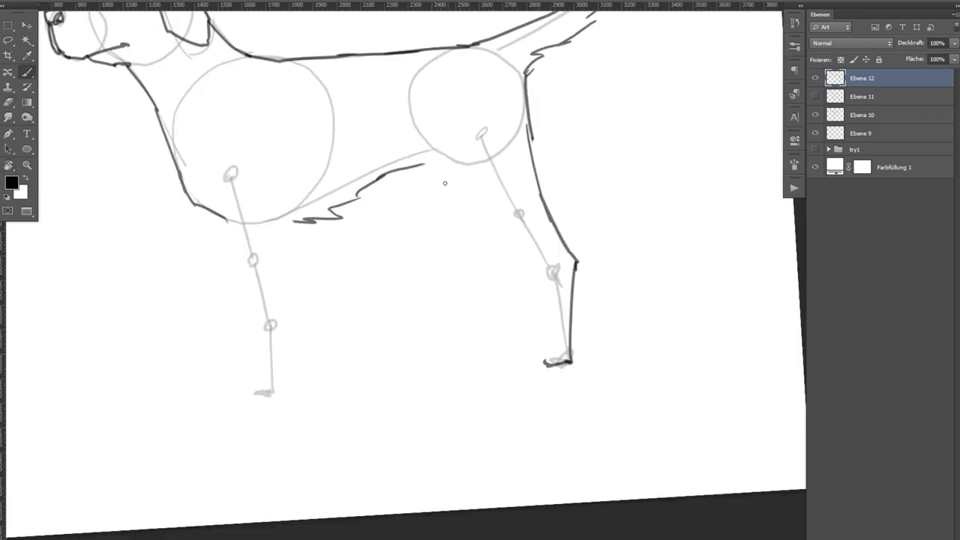
# - Extend the dark outline along the dog's back and body contour
pyautogui.moveTo(423, 168); pyautogui.dragTo(543, 282)
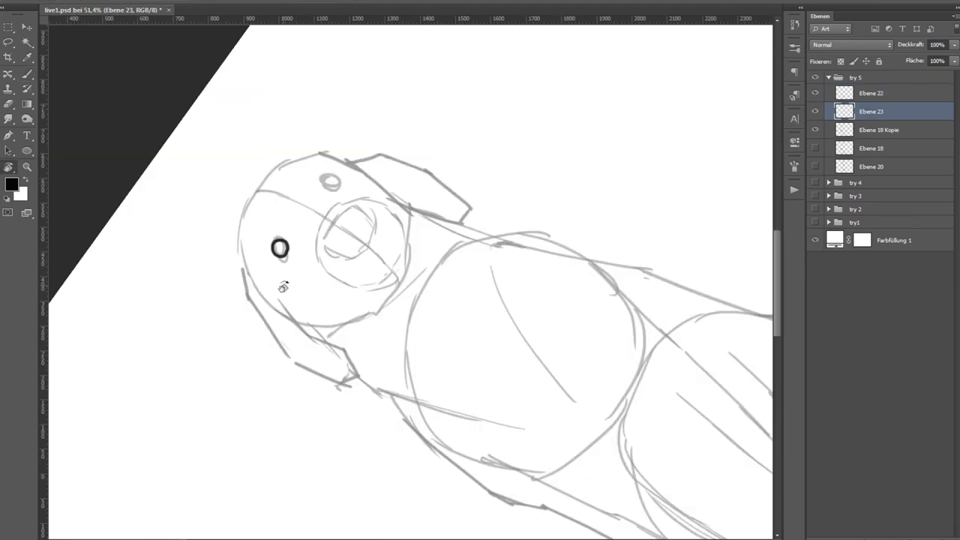
# - Trace the dog's eye with a dark ink outline on the line layer
pyautogui.moveTo(283, 222); pyautogui.dragTo(270, 307)
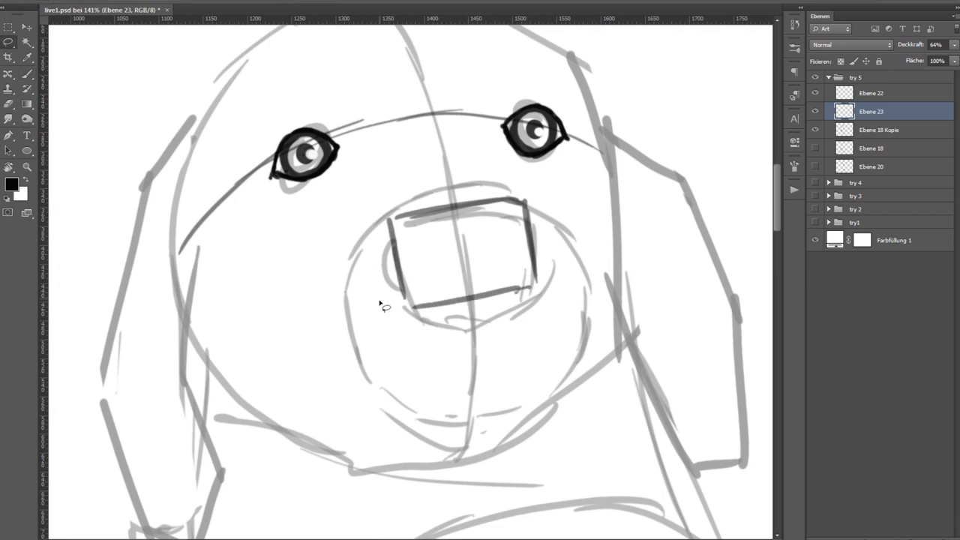
# - Rough in the box-shaped nose on the muzzle and mark the two nostrils
pyautogui.moveTo(387, 307); pyautogui.dragTo(642, 288)
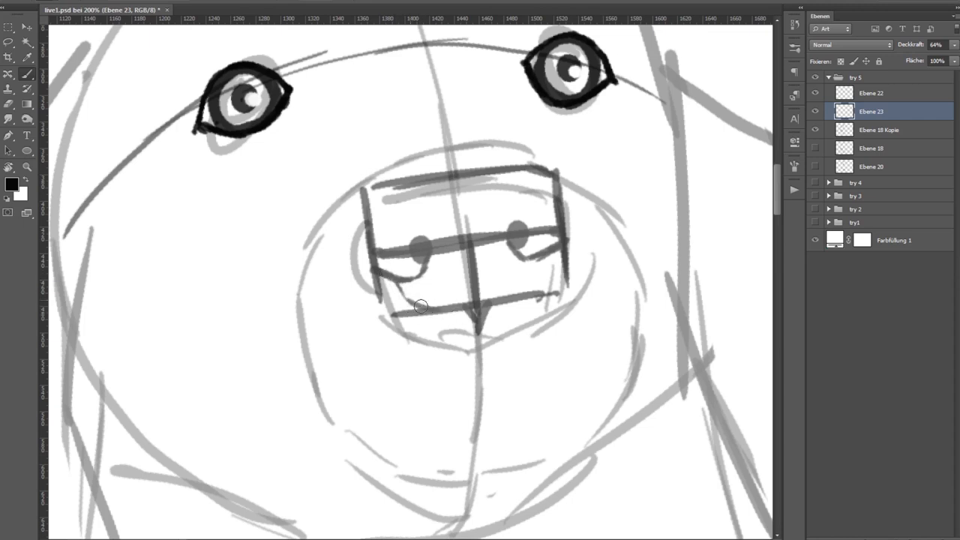
pyautogui.moveTo(422, 306); pyautogui.dragTo(510, 303)
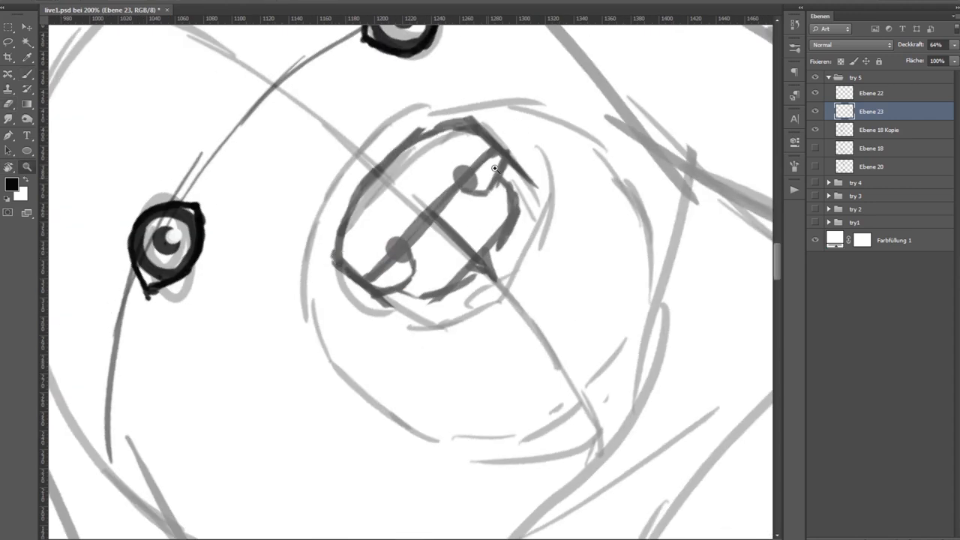
# - Select the Ebene 22 layer and zoom out after inking the nose, mouth and tongue
pyautogui.click(870, 93)
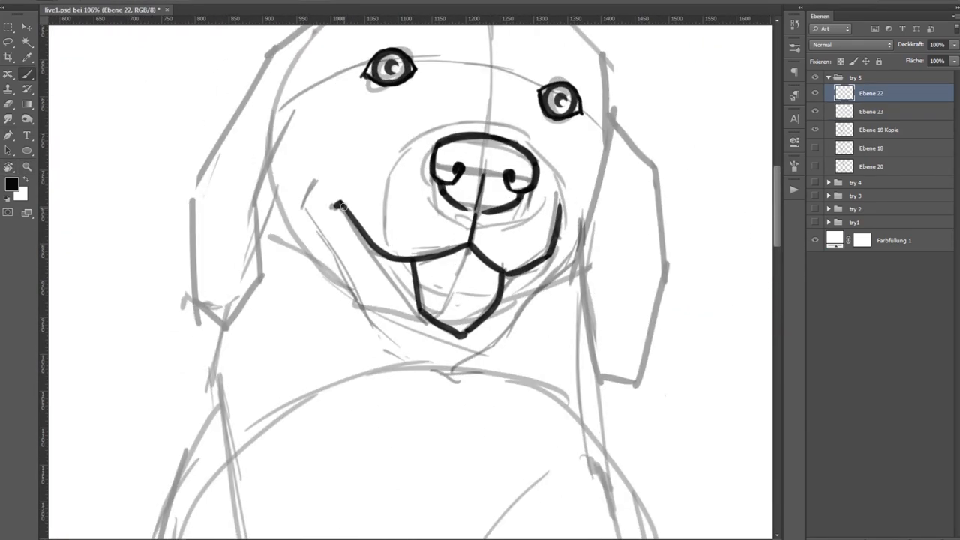
pyautogui.press('ctrl+minus')
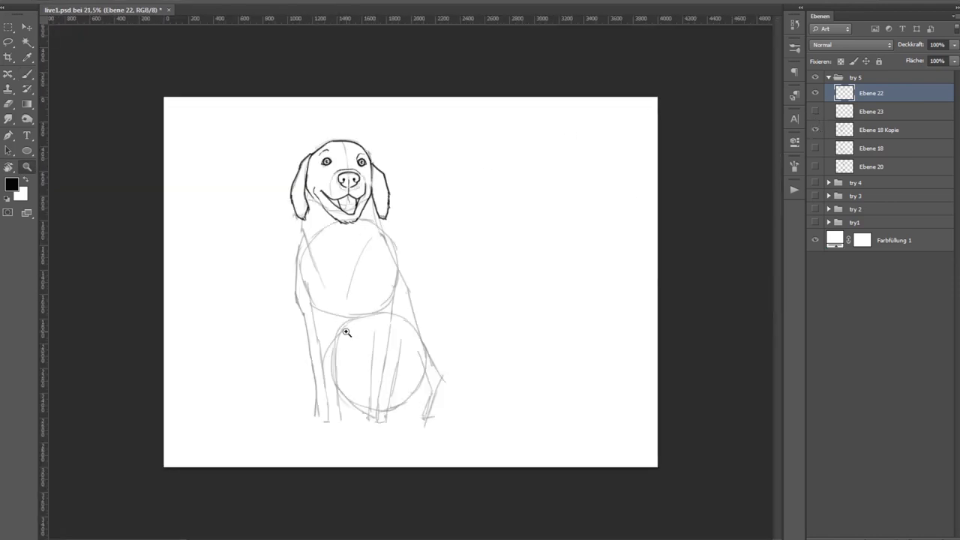
# - Create a new empty layer above the inked-face layer in the Layers panel
pyautogui.click(870, 111)
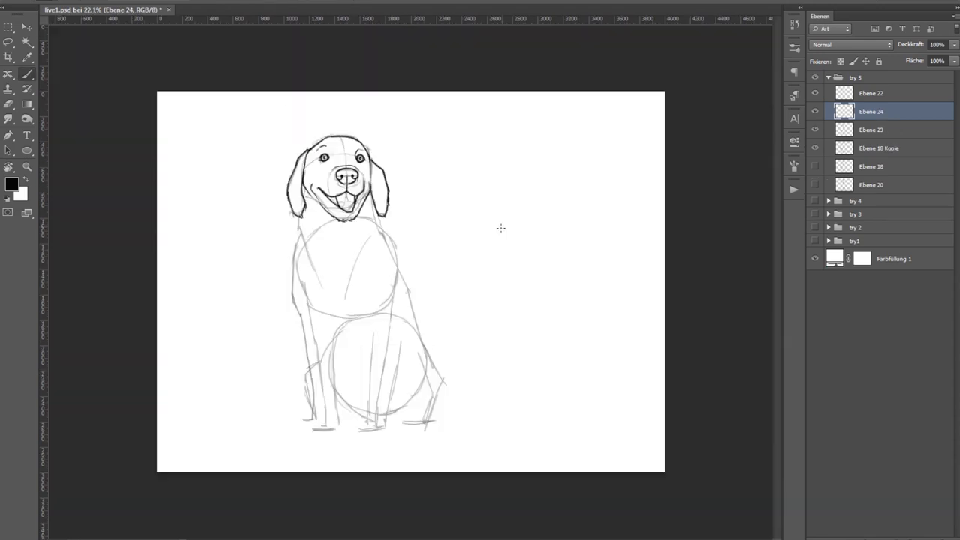
# - Sketch paw pad and toe shapes in the empty canvas area beside the dog
pyautogui.moveTo(483, 192); pyautogui.dragTo(522, 228)
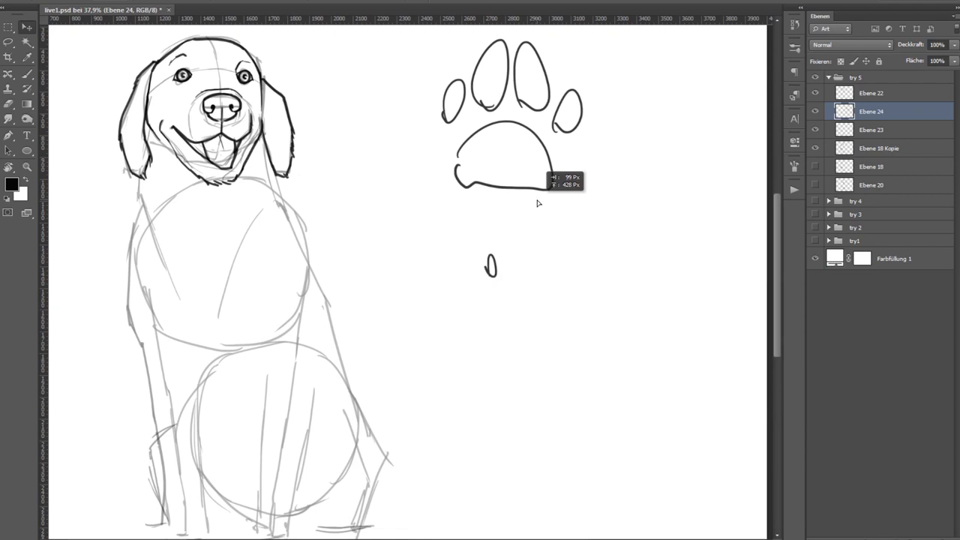
pyautogui.scroll(-3)
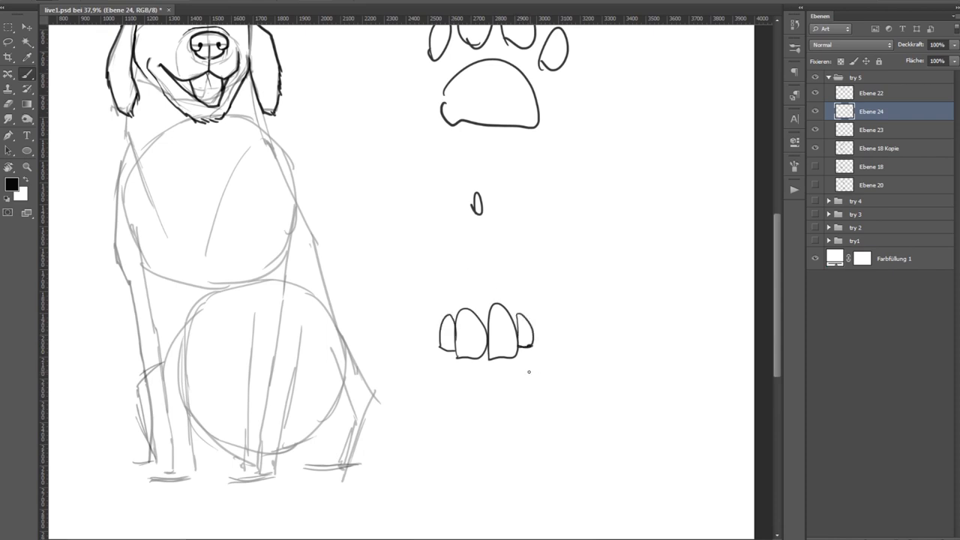
pyautogui.moveTo(520, 249)
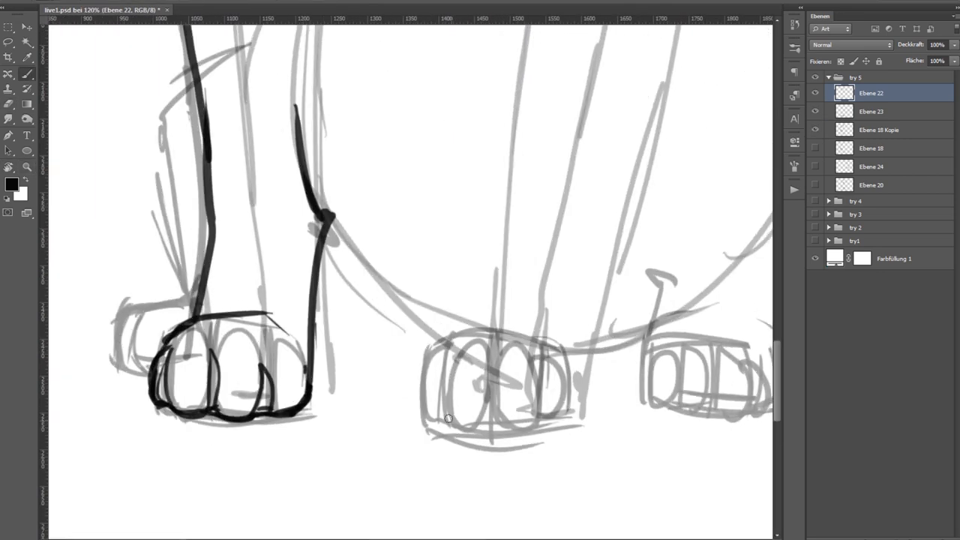
# - Zoom out after tracing the front leg and paw outline
pyautogui.press('ctrl+minus')
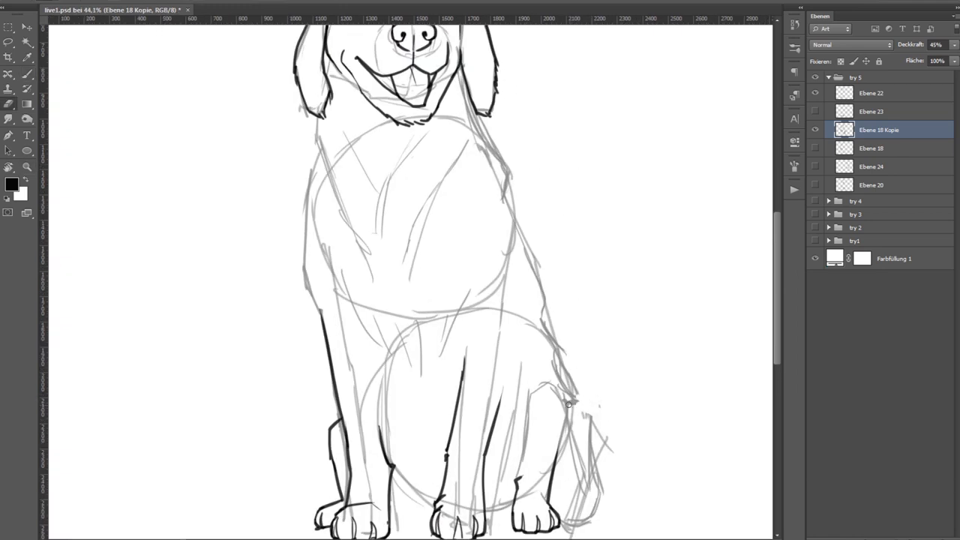
# - Switch back to the Ebene 22 inking layer for the body and leg outlines
pyautogui.click(870, 93)
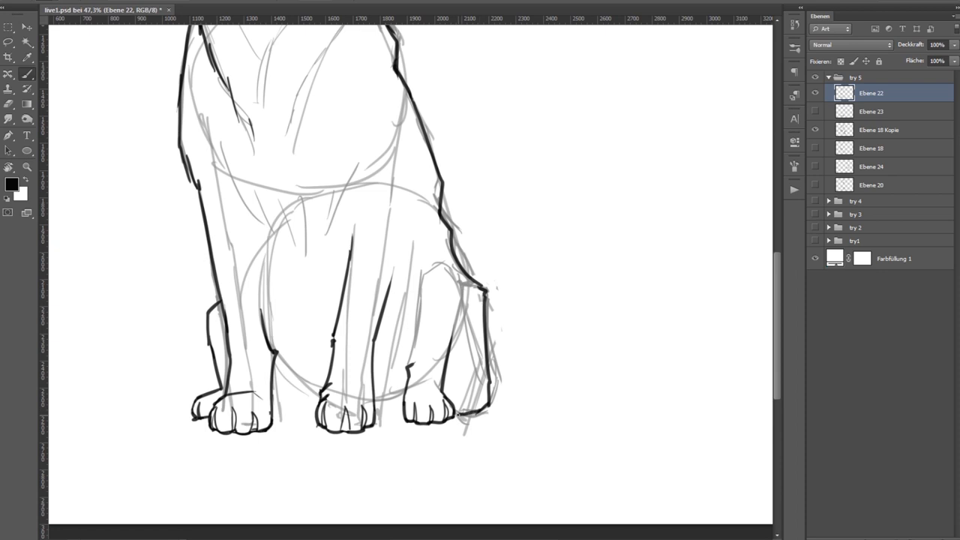
# - Trace the hind leg and fur tufts of the lower body on Ebene 22 with the brush
pyautogui.click(814, 129)
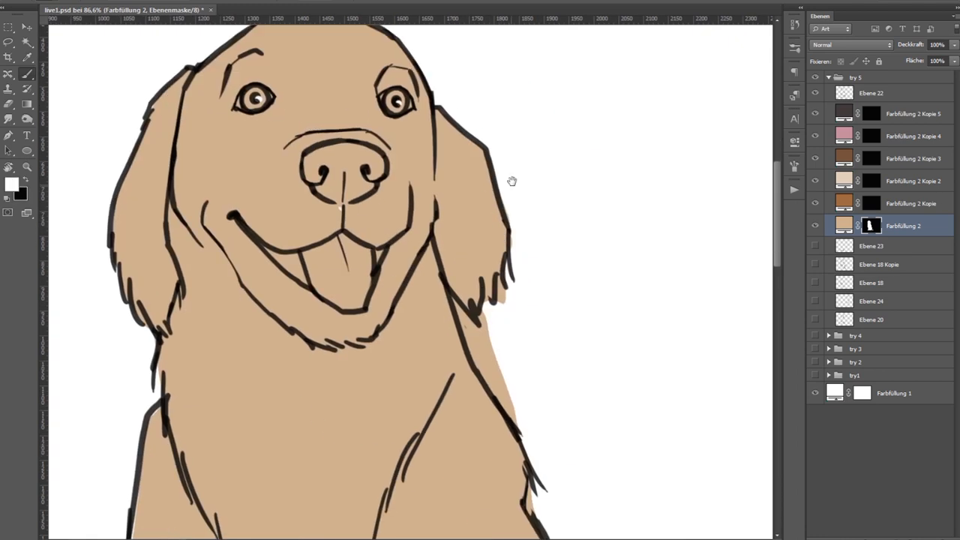
# - Fill the dog with a flat tan Solid Color layer and paint the tongue pink on a masked fill
pyautogui.scroll(-3)
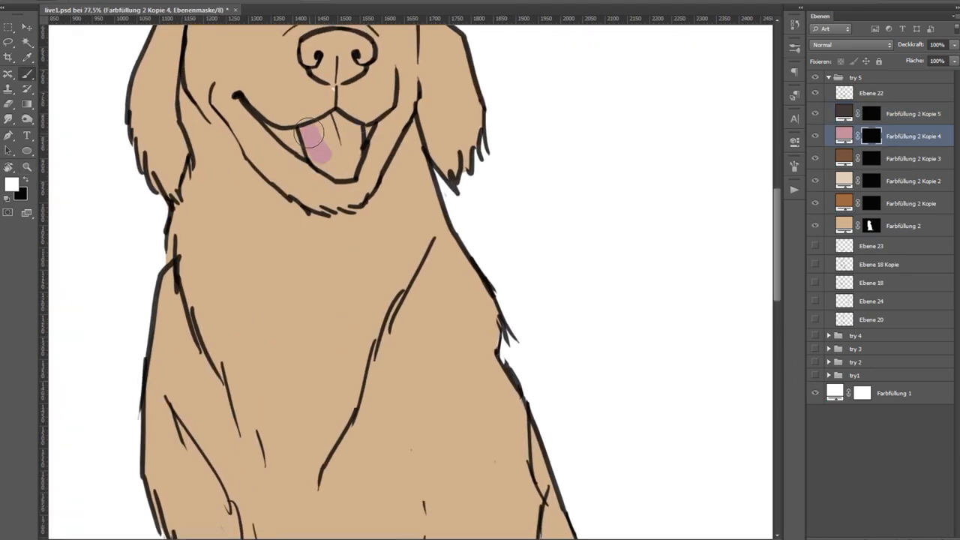
pyautogui.moveTo(308, 135); pyautogui.dragTo(348, 150)
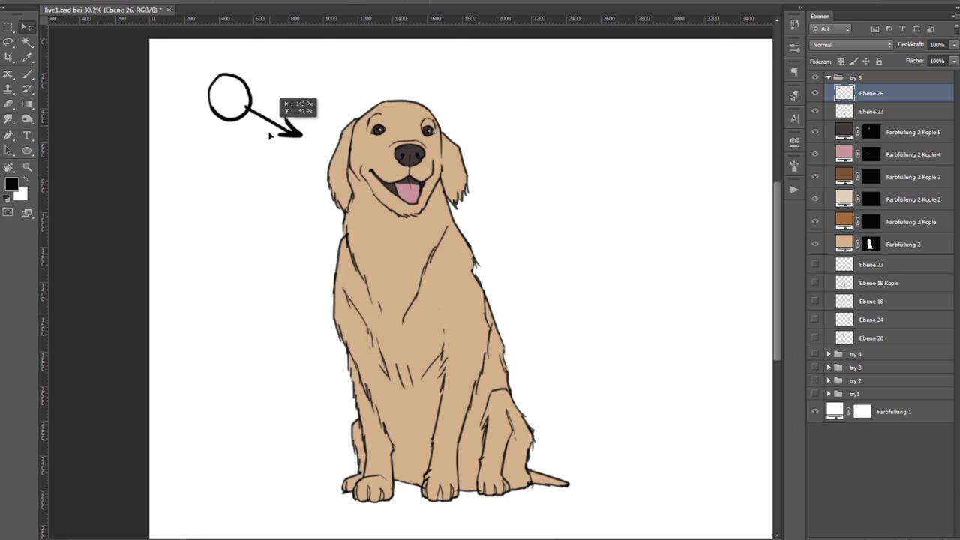
# - Reveal darker brown patches on the ears and head through the Farbfüllung 2 Kopie mask
pyautogui.click(870, 222)
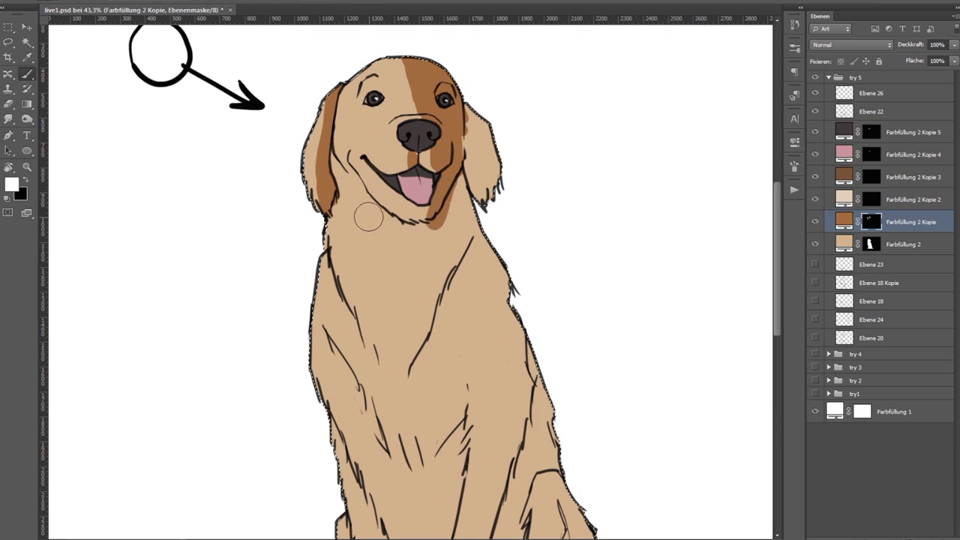
pyautogui.moveTo(368, 213); pyautogui.dragTo(443, 225)
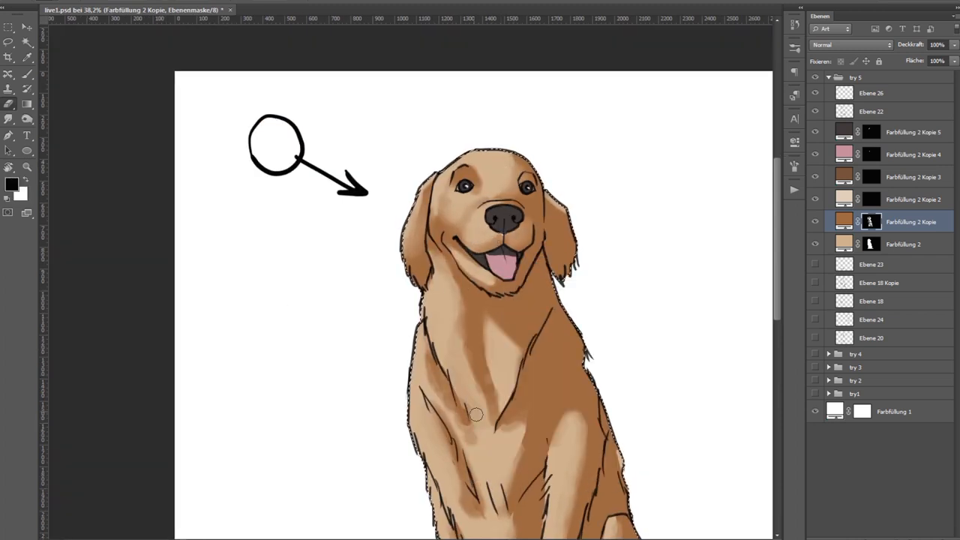
# - Shade the head, chest and legs with a soft brush on the fill mask and zoom out
pyautogui.scroll(-3)
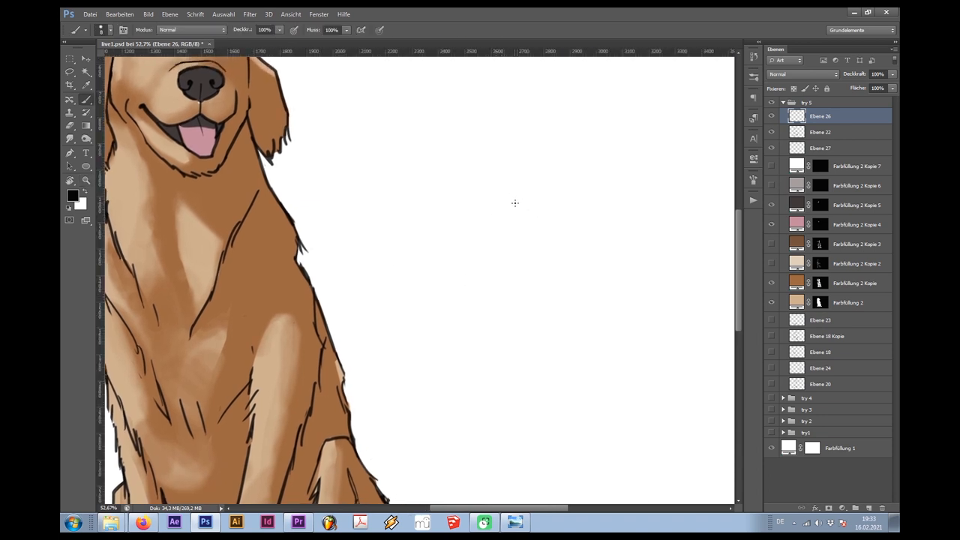
# - Test the fur brush, tune its jitter and scatter, and target the Farbfüllung 2 Kopie 2 mask
pyautogui.moveTo(513, 207); pyautogui.dragTo(532, 338)
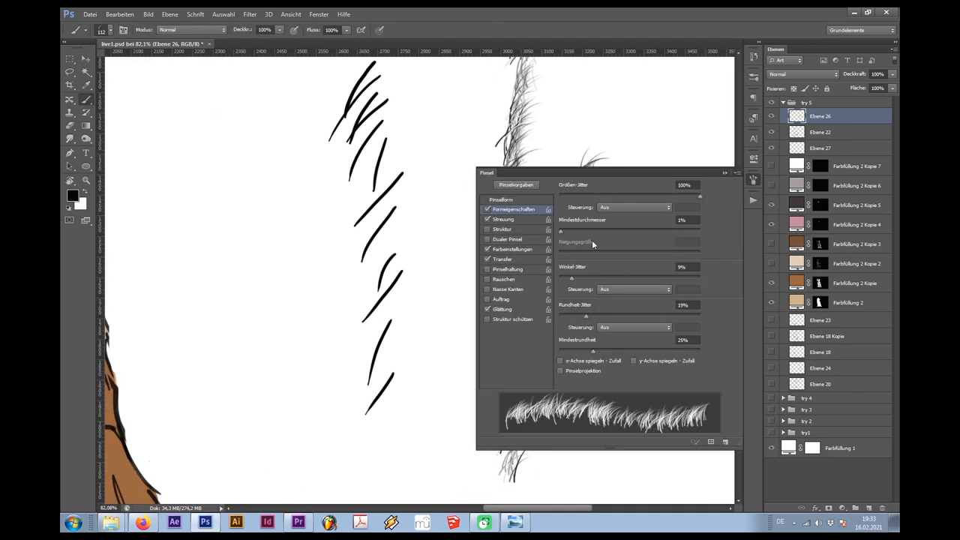
pyautogui.click(501, 200)
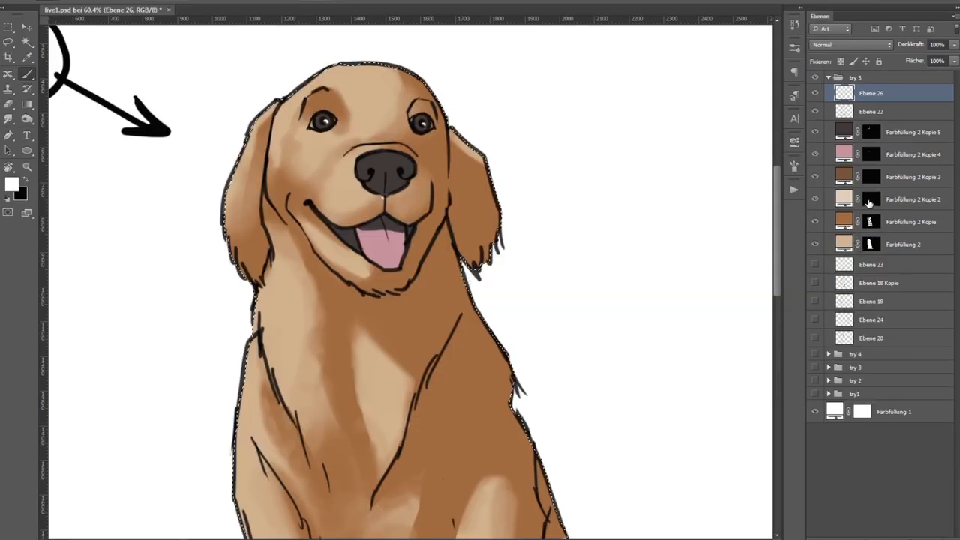
pyautogui.click(912, 198)
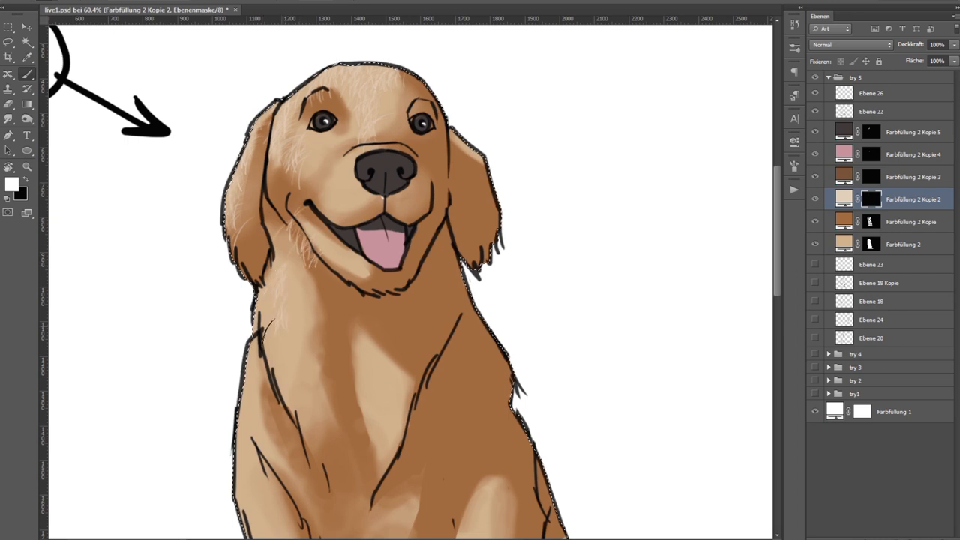
pyautogui.scroll(-3)
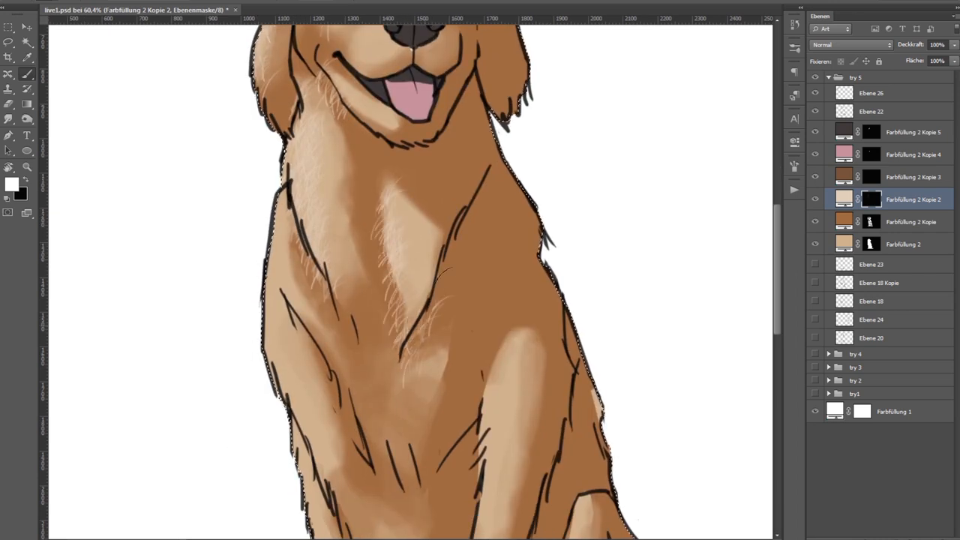
# - Paint wispy light fur strands over the chest, face and shoulders on the light fill mask
pyautogui.scroll(-3)
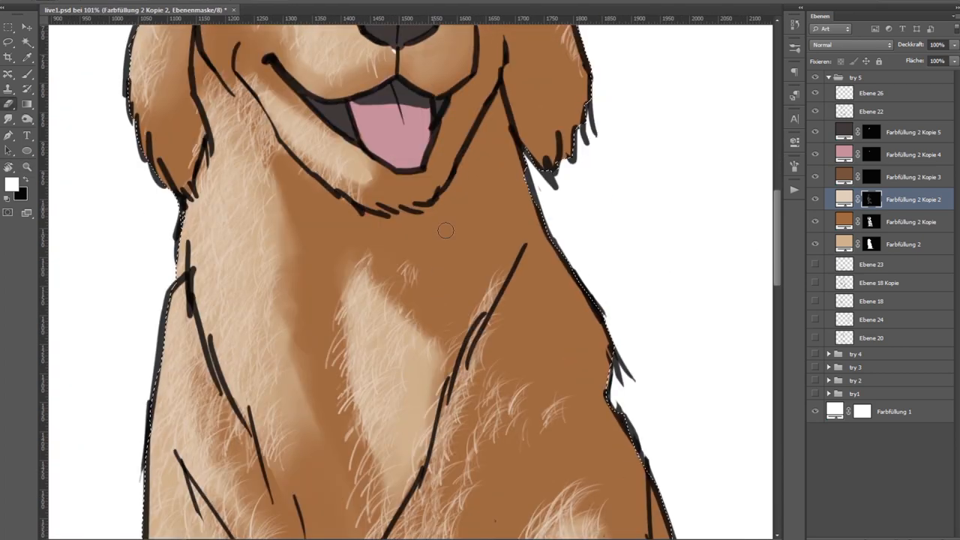
pyautogui.scroll(-3)
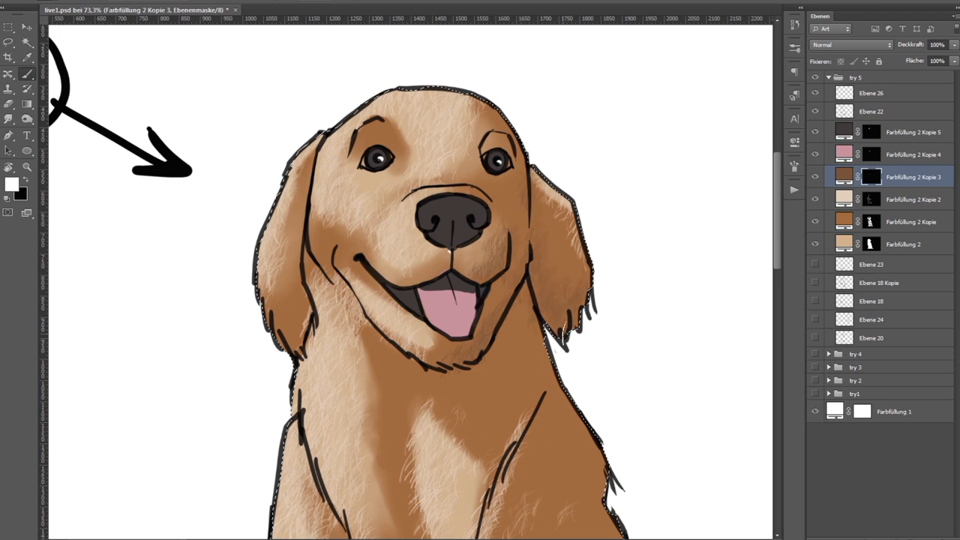
# - Paint darker fur strokes over the head and body on the Farbfüllung 2 Kopie 3 mask
pyautogui.scroll(-3)
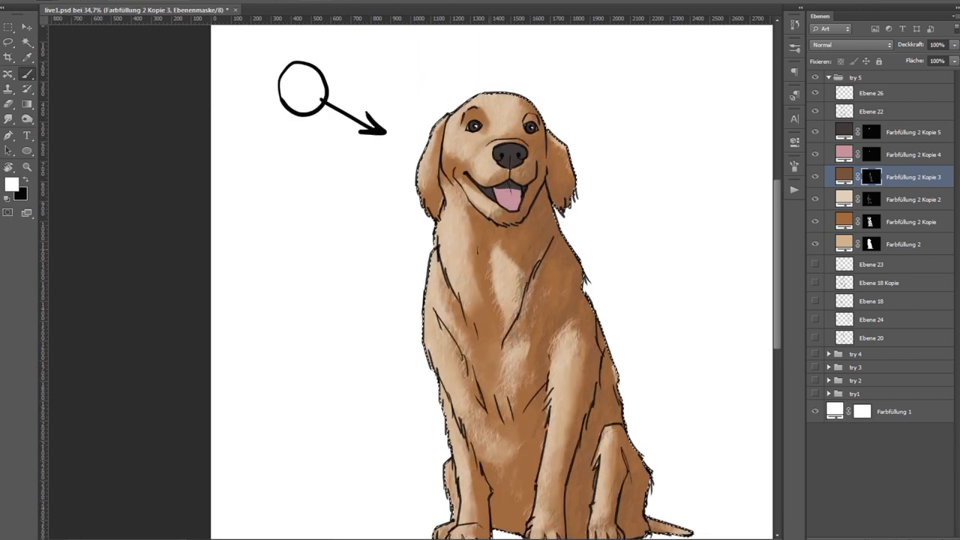
pyautogui.scroll(-3)
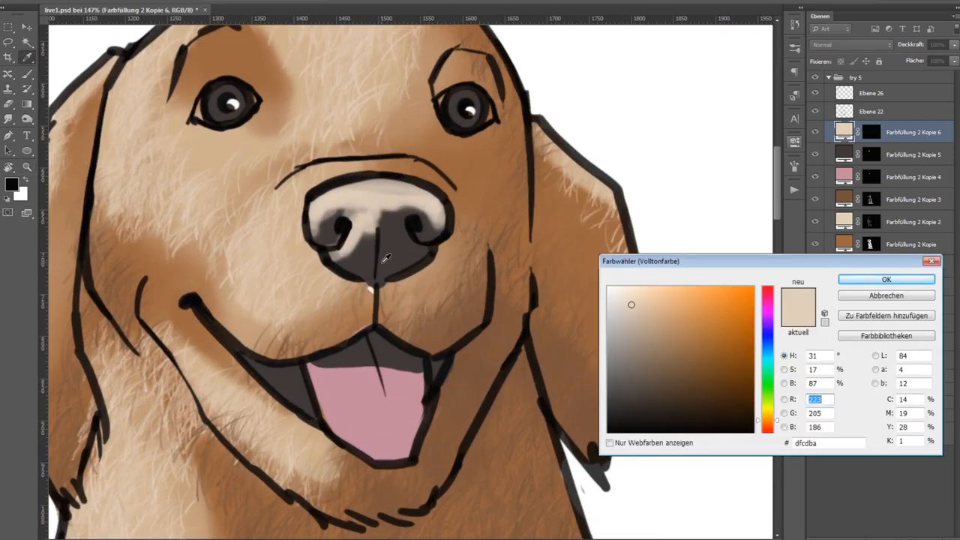
# - Pick a highlight colour, paint a soft grey sheen on the nose and return to its highlight layer
pyautogui.click(885, 279)
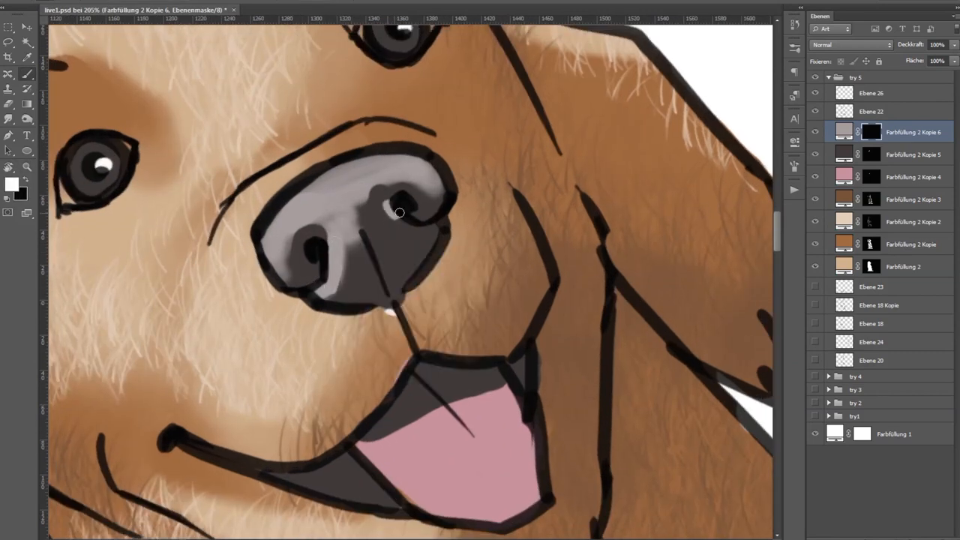
pyautogui.moveTo(399, 213); pyautogui.dragTo(360, 228)
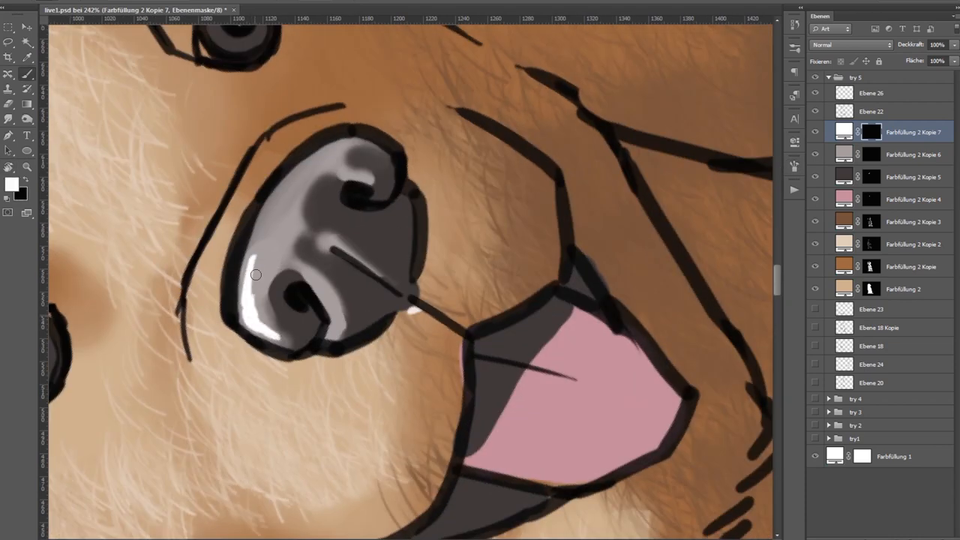
pyautogui.scroll(-3)
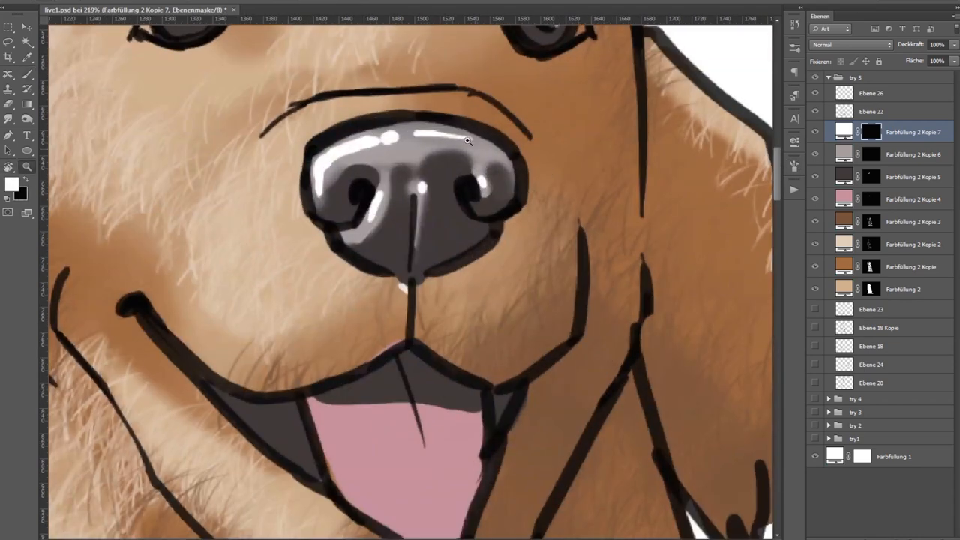
pyautogui.click(903, 153)
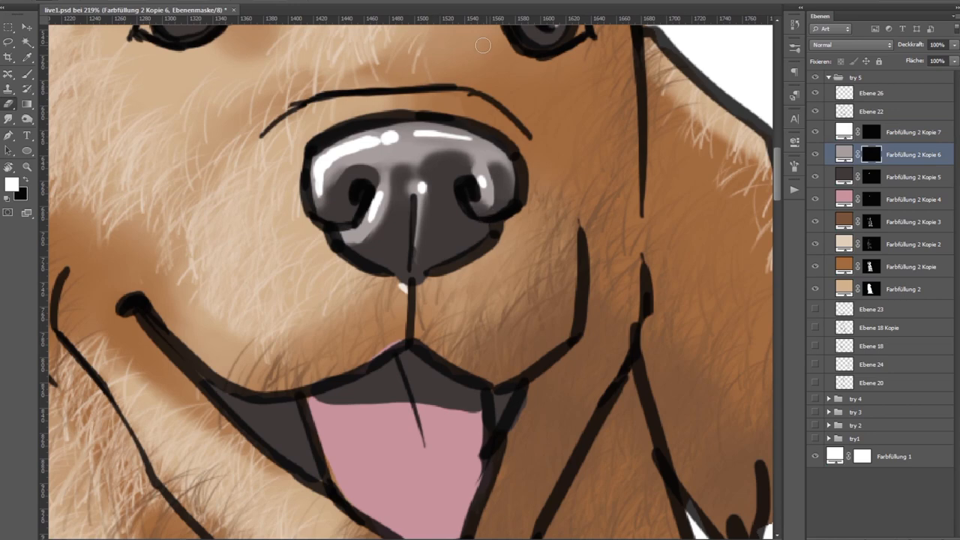